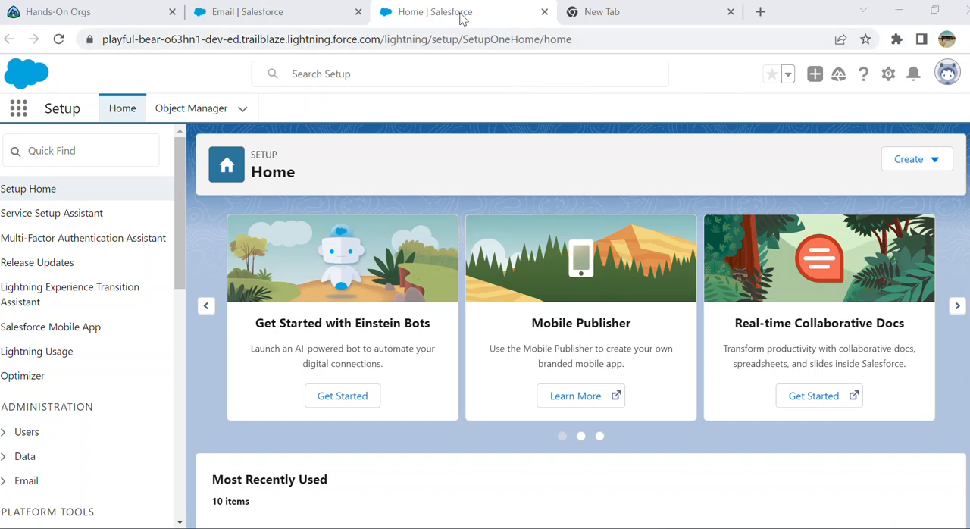
{"action": "mouse_move", "coordinate": [464, 11]}
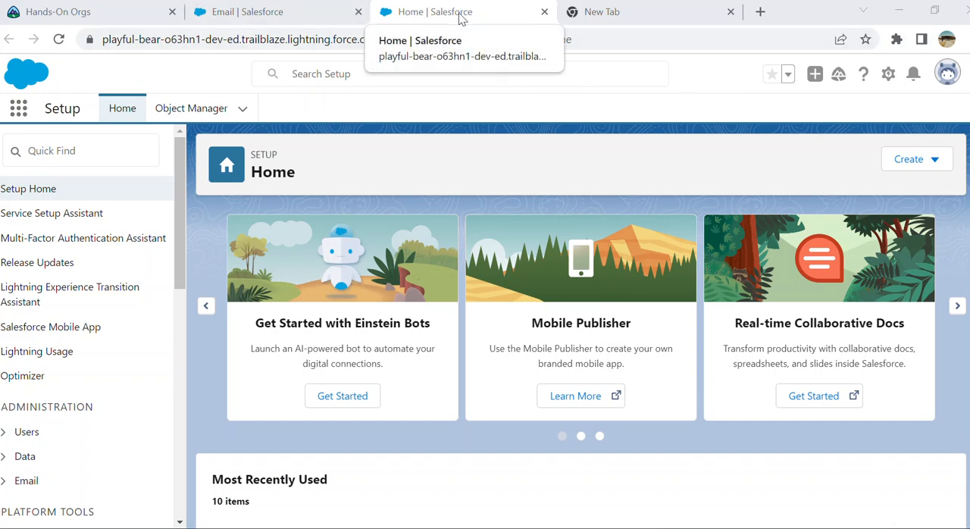
{"action": "mouse_move", "coordinate": [484, 19]}
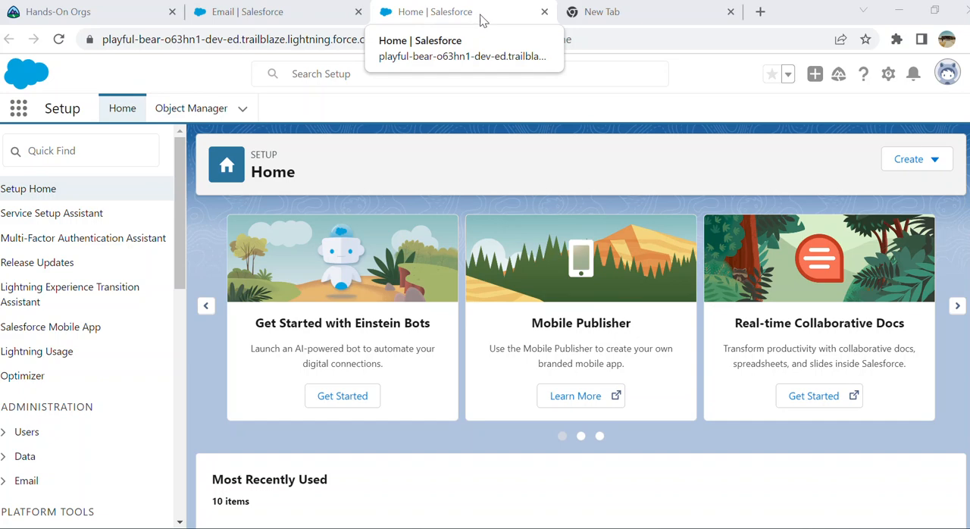
Switch to the open Email task record and select its Due Date label text.
{"action": "left_click", "coordinate": [251, 10]}
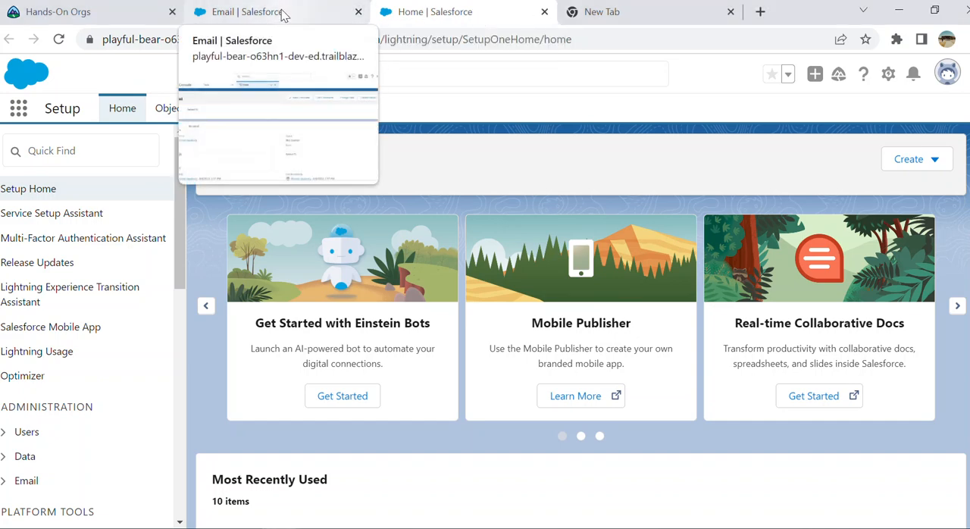
{"action": "left_click", "coordinate": [258, 11]}
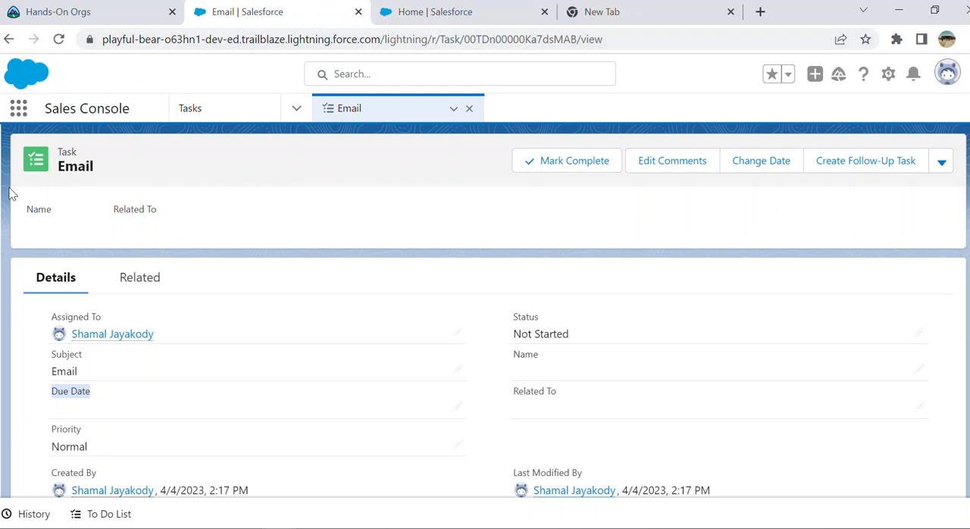
{"action": "mouse_move", "coordinate": [443, 191]}
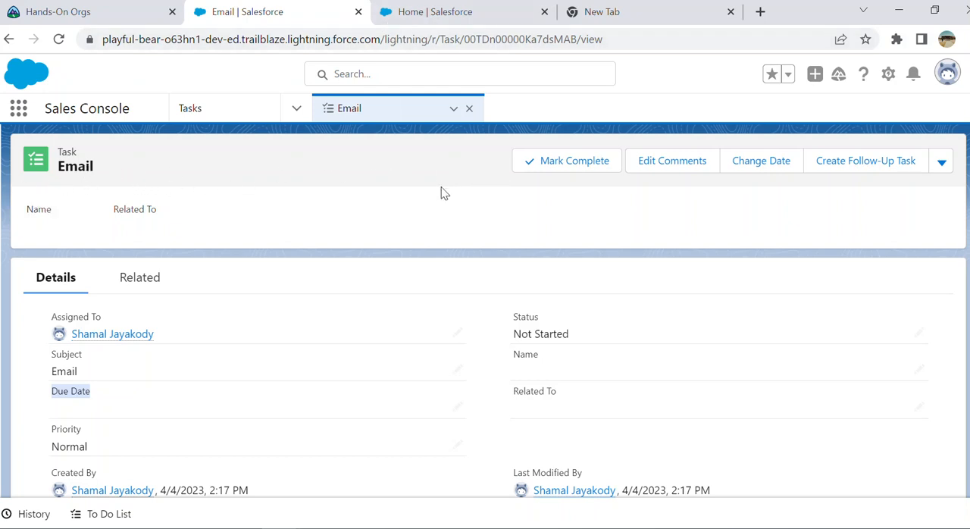
{"action": "mouse_move", "coordinate": [164, 315]}
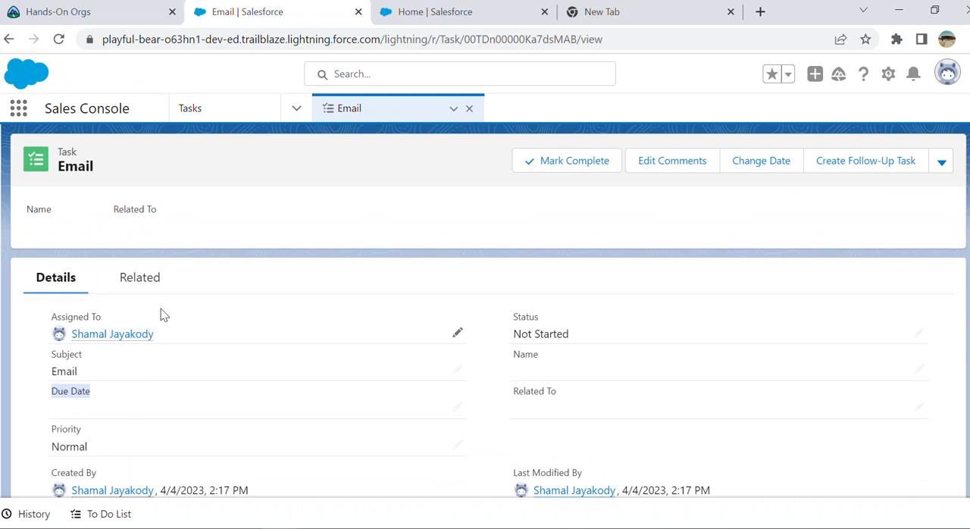
{"action": "mouse_move", "coordinate": [326, 220]}
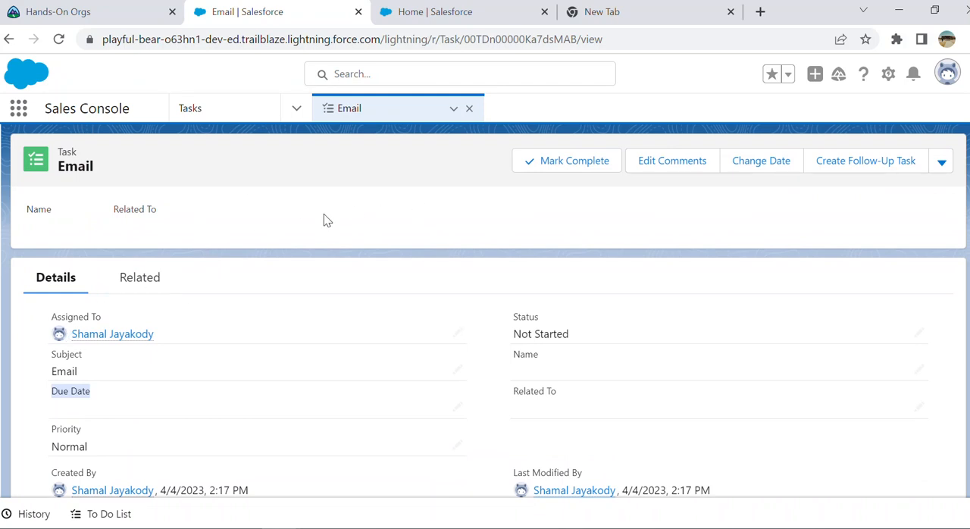
{"action": "scroll", "scroll_direction": "down", "scroll_amount": 3}
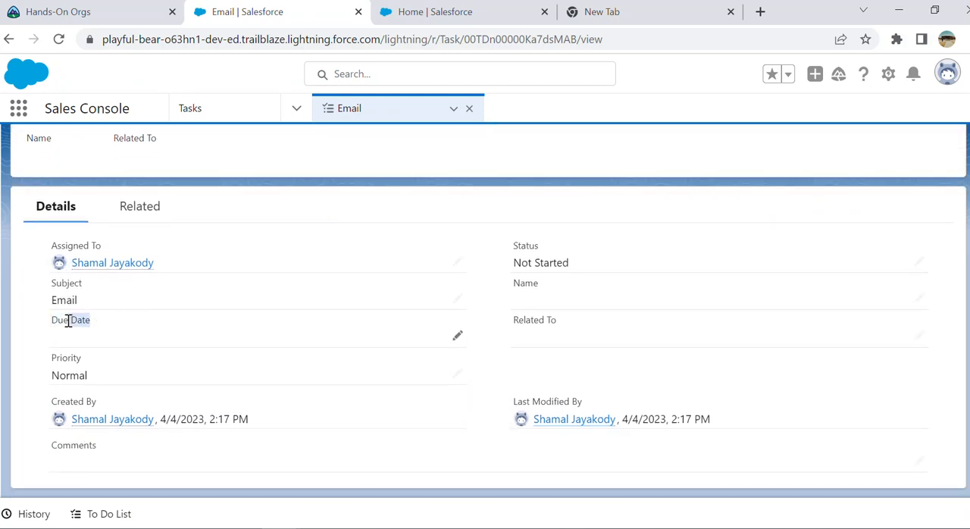
{"action": "double_click", "coordinate": [70, 319]}
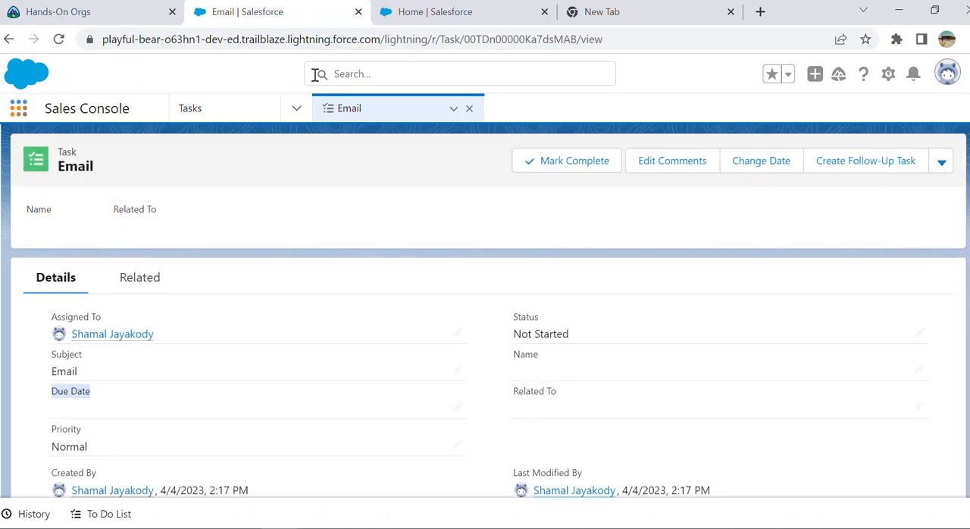
Return to Setup home and search Quick Find for 'rena' to list Rename Tabs and Labels.
{"action": "left_click", "coordinate": [464, 11]}
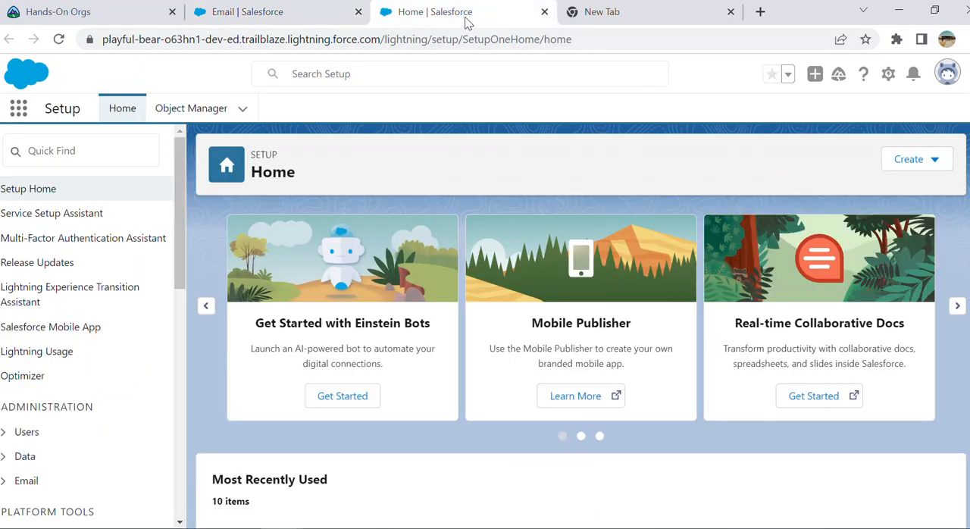
{"action": "left_click", "coordinate": [80, 150]}
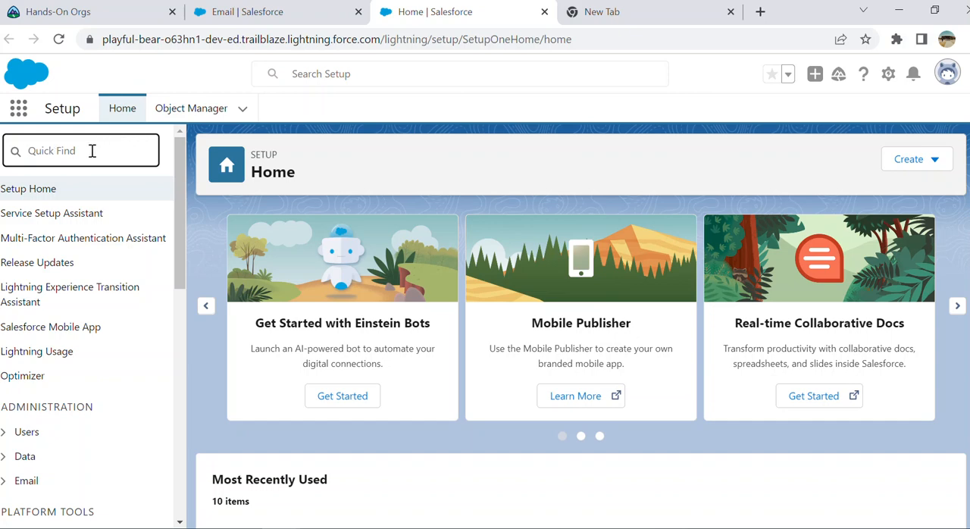
{"action": "type", "text": "rename"}
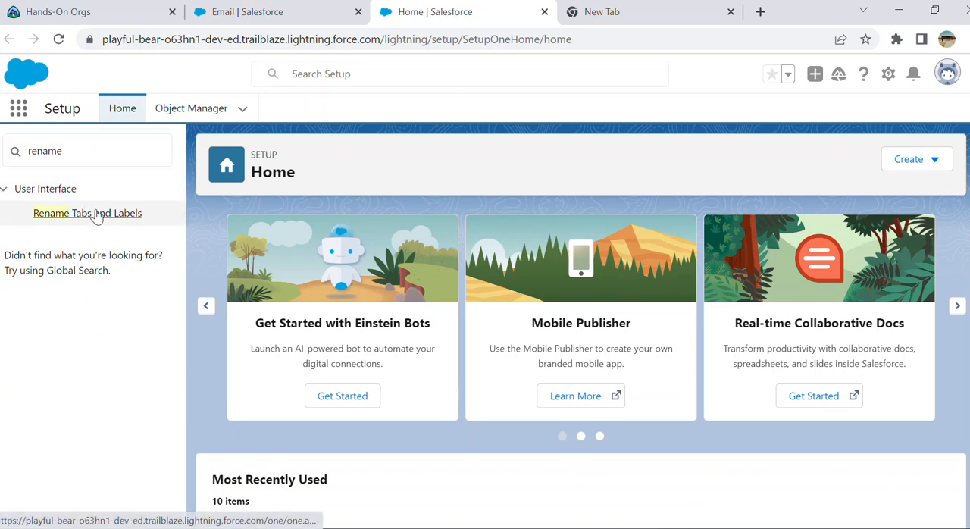
Go to Rename Tabs and Labels and start editing the Tasks tab names.
{"action": "left_click", "coordinate": [88, 212]}
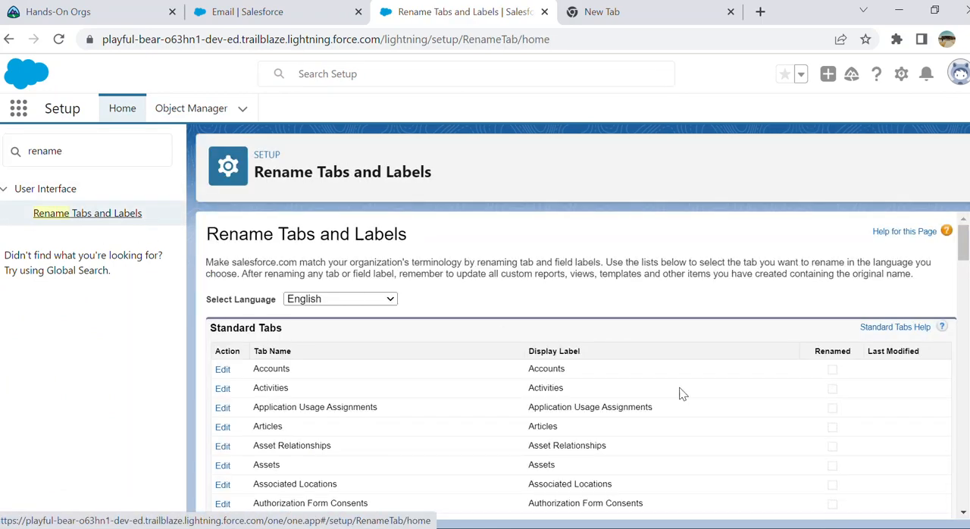
{"action": "mouse_move", "coordinate": [552, 355]}
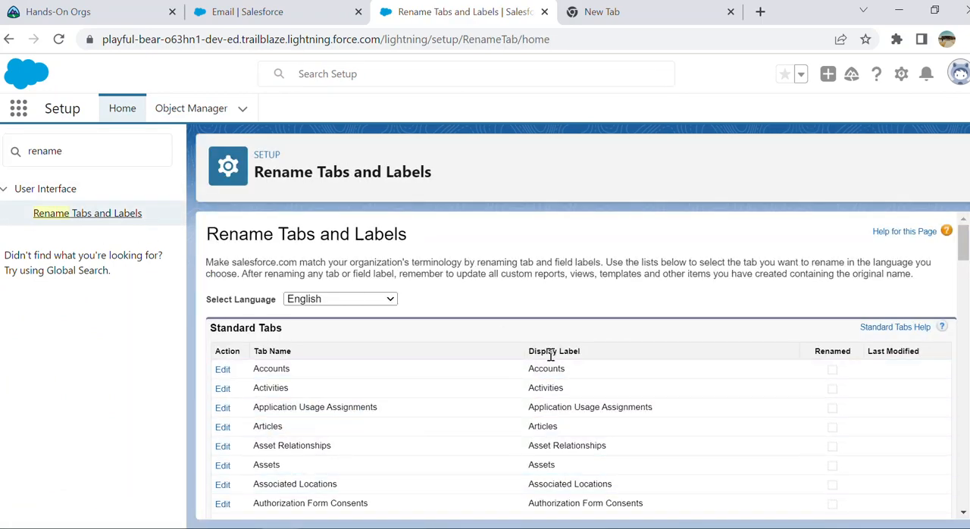
{"action": "scroll", "scroll_direction": "down", "scroll_amount": 3}
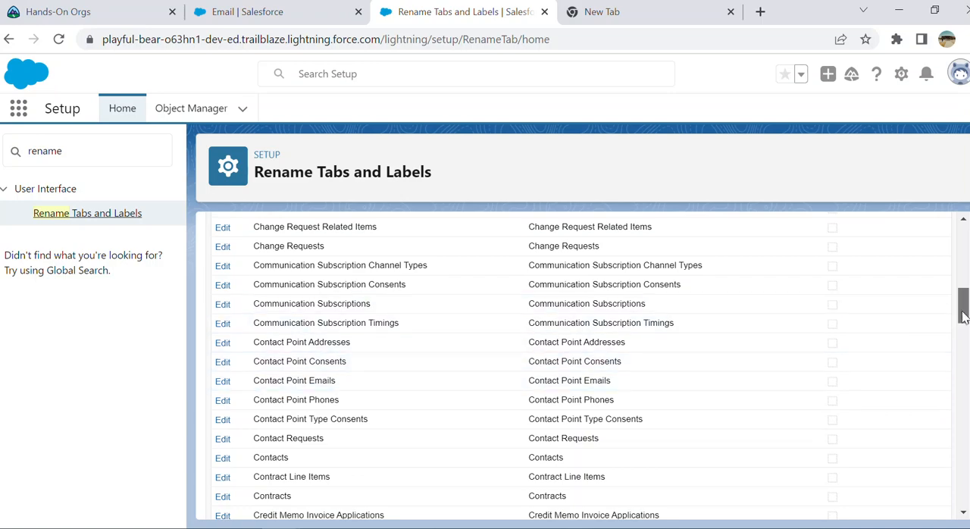
{"action": "scroll", "scroll_direction": "down", "scroll_amount": 3}
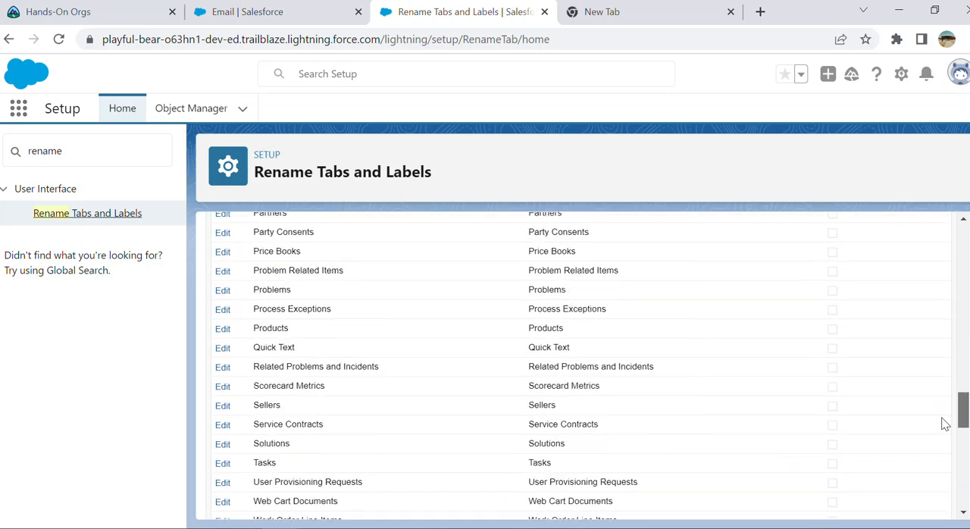
{"action": "scroll", "scroll_direction": "down", "scroll_amount": 3}
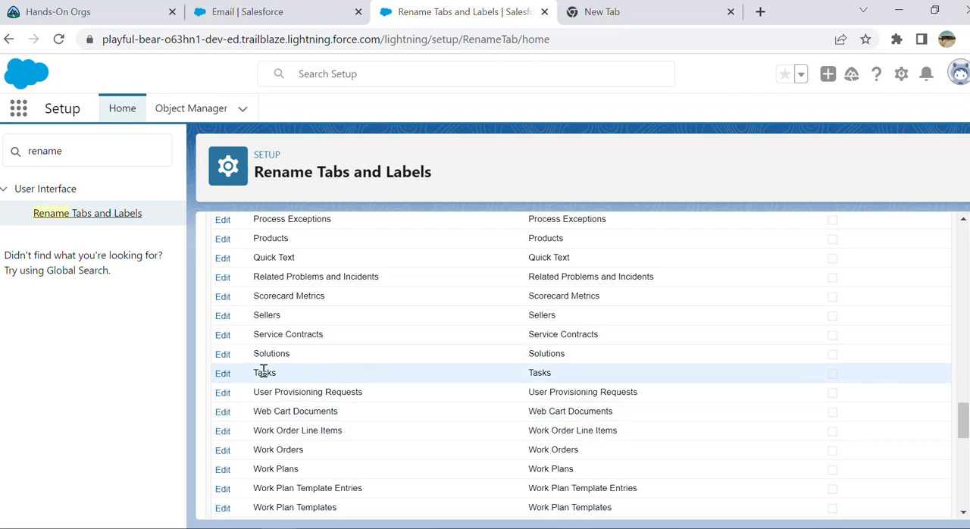
{"action": "left_click", "coordinate": [221, 373]}
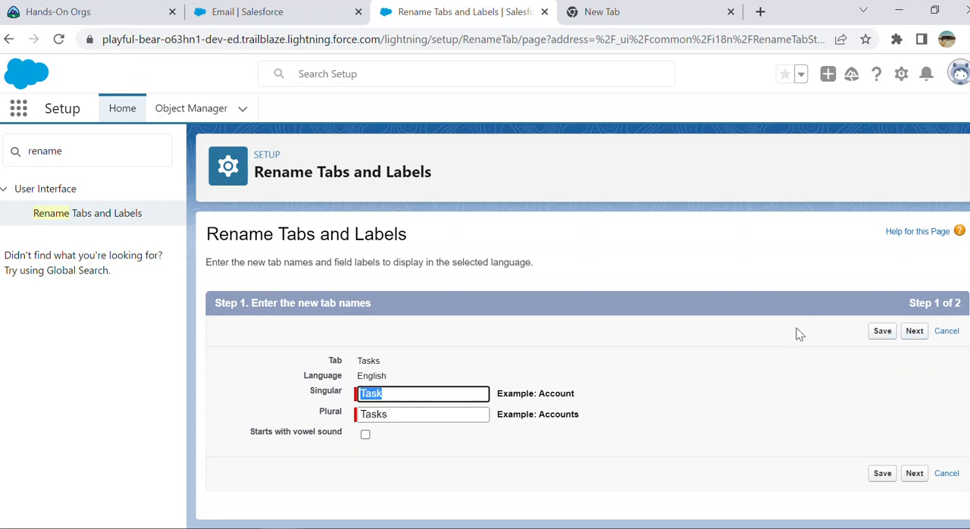
Cancel the Tasks renaming, returning to the Standard Tabs list unchanged.
{"action": "left_click", "coordinate": [86, 212]}
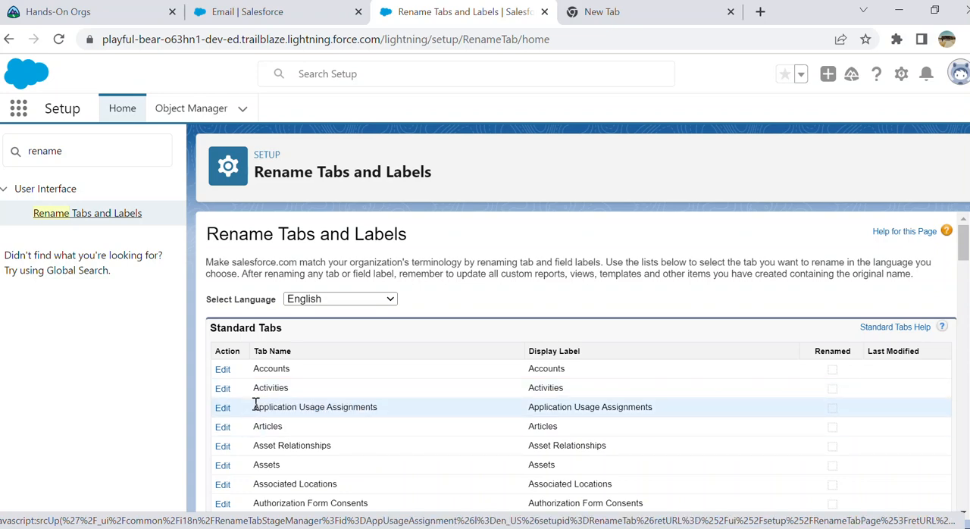
Start renaming the Activities tab, leaving the singular name Activity unchanged.
{"action": "left_click", "coordinate": [222, 407]}
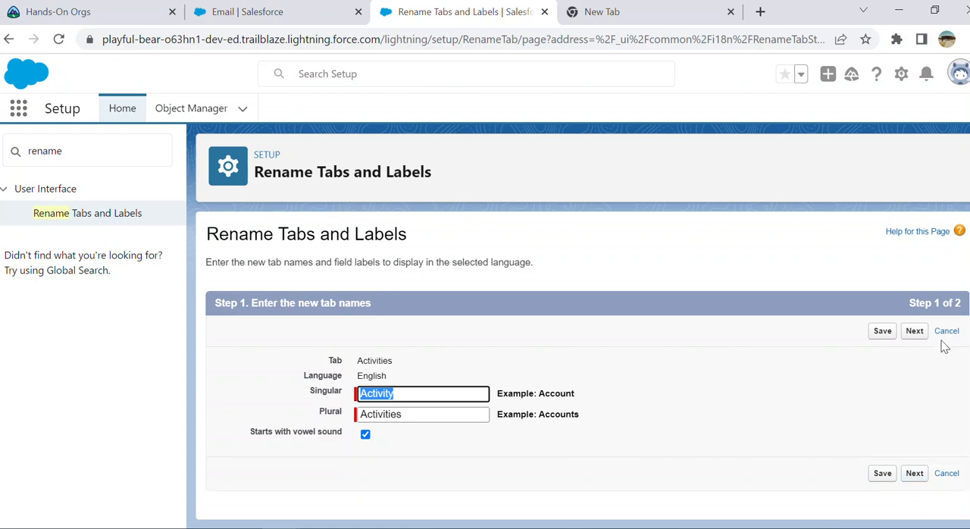
{"action": "left_click", "coordinate": [423, 393]}
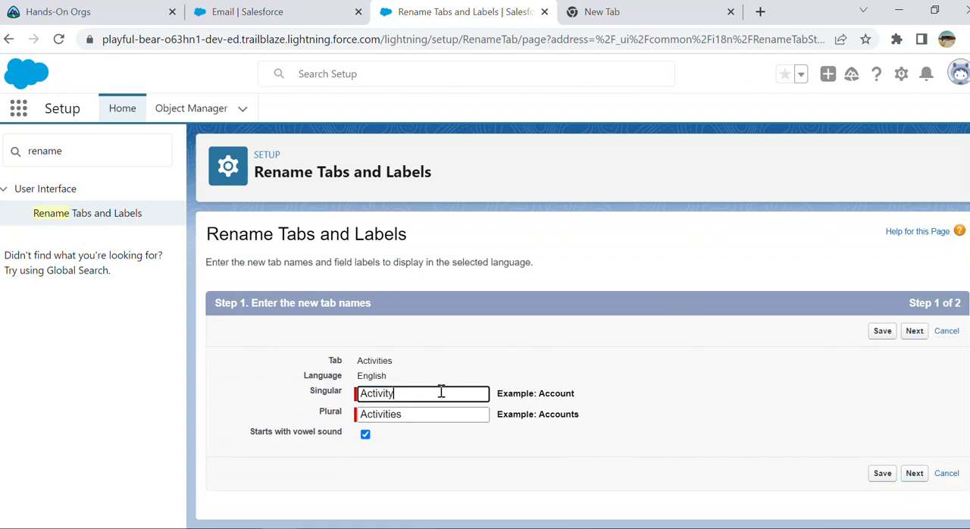
{"action": "mouse_move", "coordinate": [558, 336]}
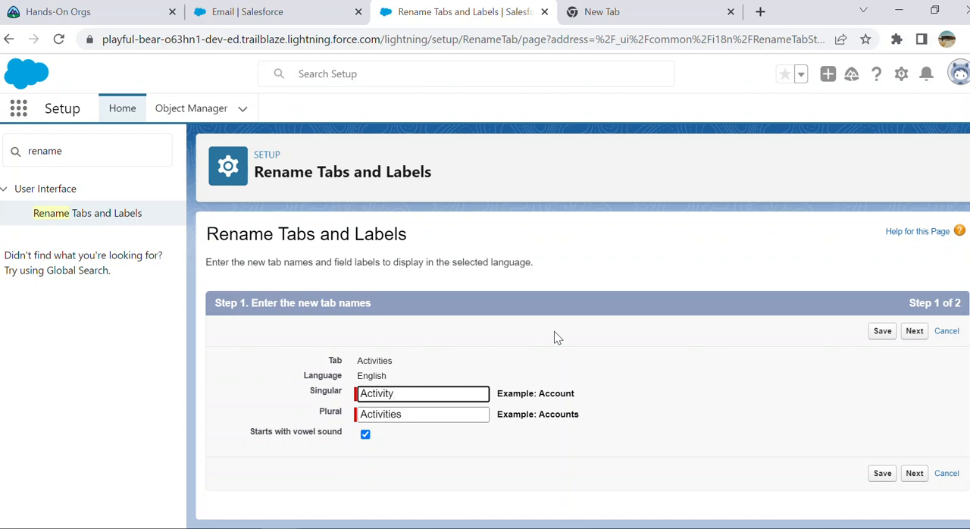
{"action": "left_click", "coordinate": [422, 395]}
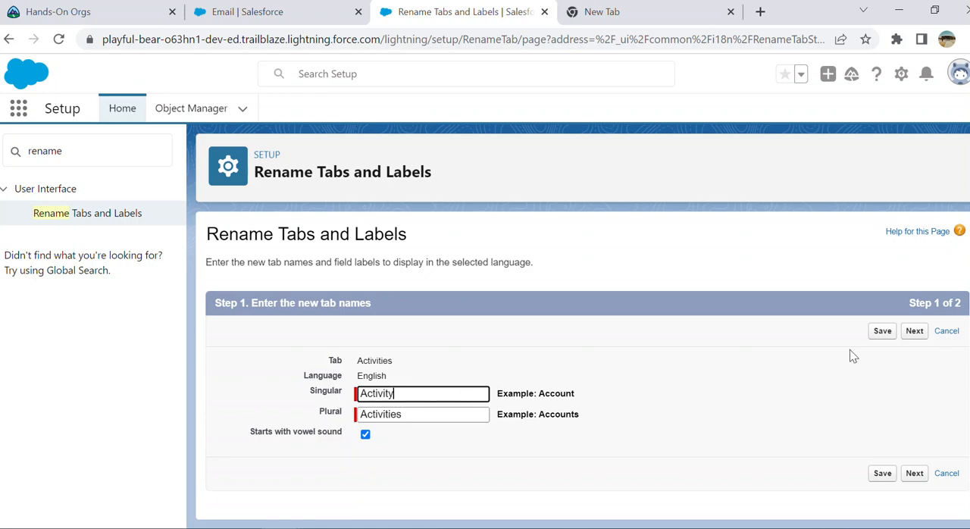
Proceed to Activities field labels, enter 'Ori' for the Due Date label, and save.
{"action": "left_click", "coordinate": [914, 330]}
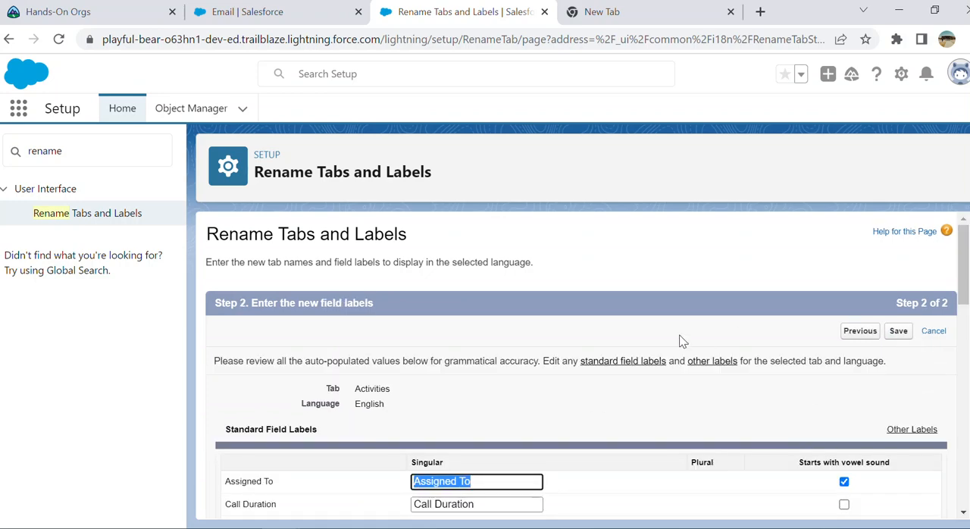
{"action": "scroll", "scroll_direction": "down", "scroll_amount": 3}
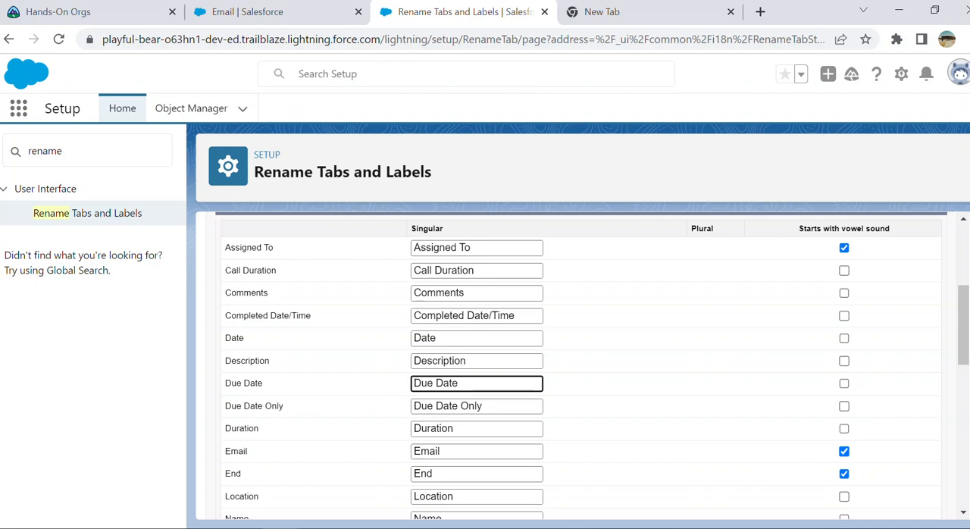
{"action": "type", "text": "Ori"}
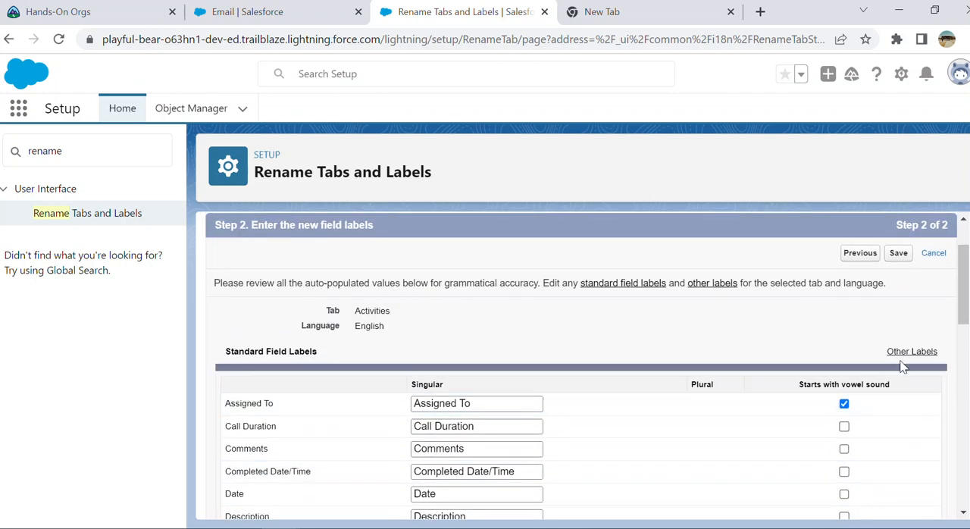
{"action": "left_click", "coordinate": [897, 252]}
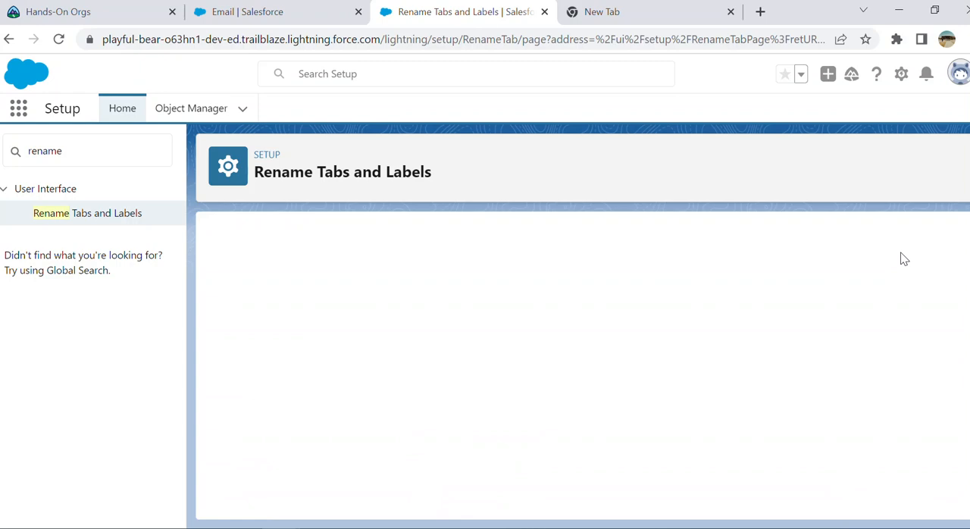